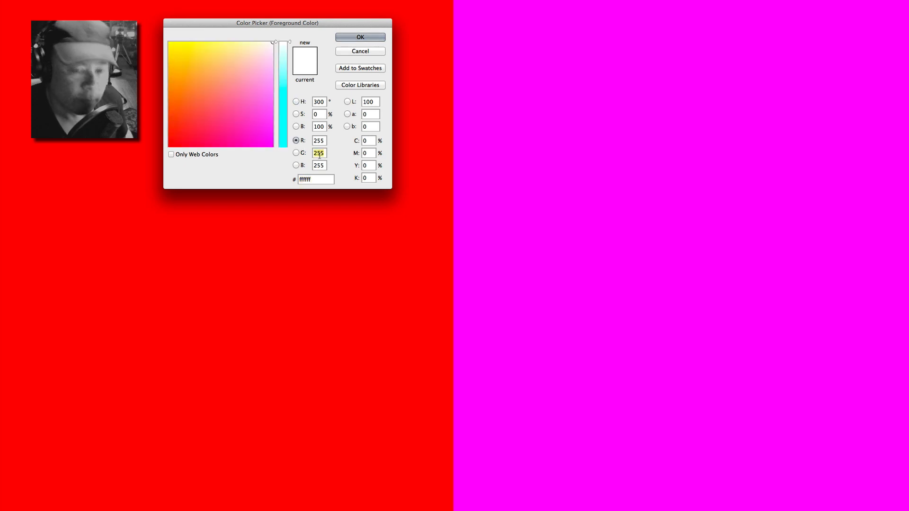
# Enter 0 in the foreground colour's G field, keeping red and blue at 255
pyautogui.write('0')
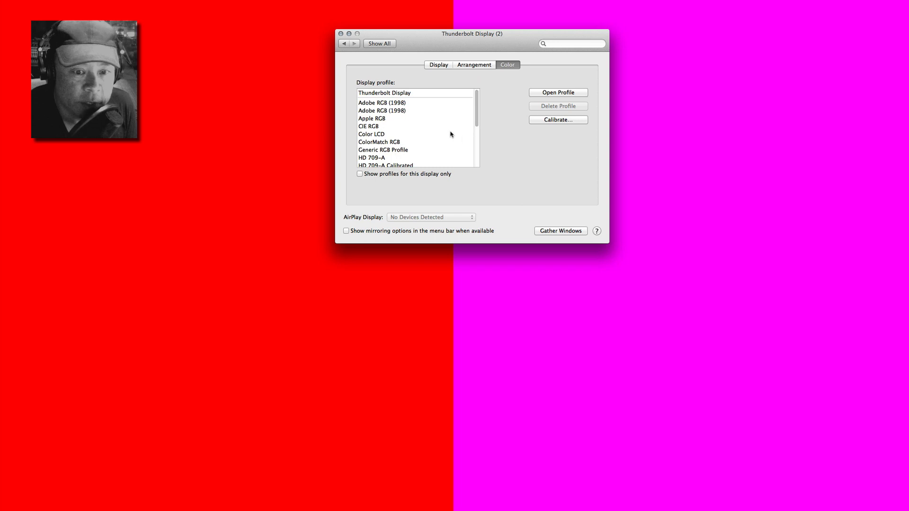
pyautogui.moveTo(425, 112)
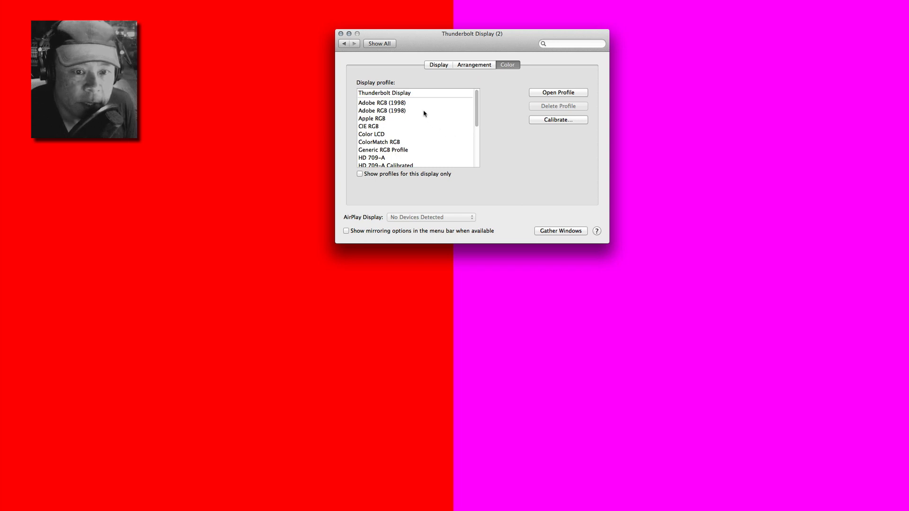
# Apply the Adobe RGB (1998) display profile and centre the Displays window
pyautogui.click(396, 110)
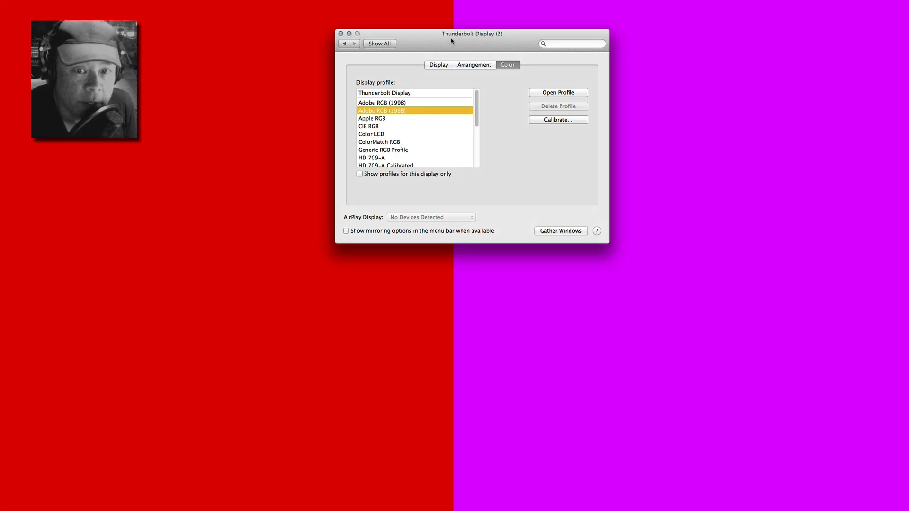
pyautogui.moveTo(472, 33); pyautogui.dragTo(462, 179)
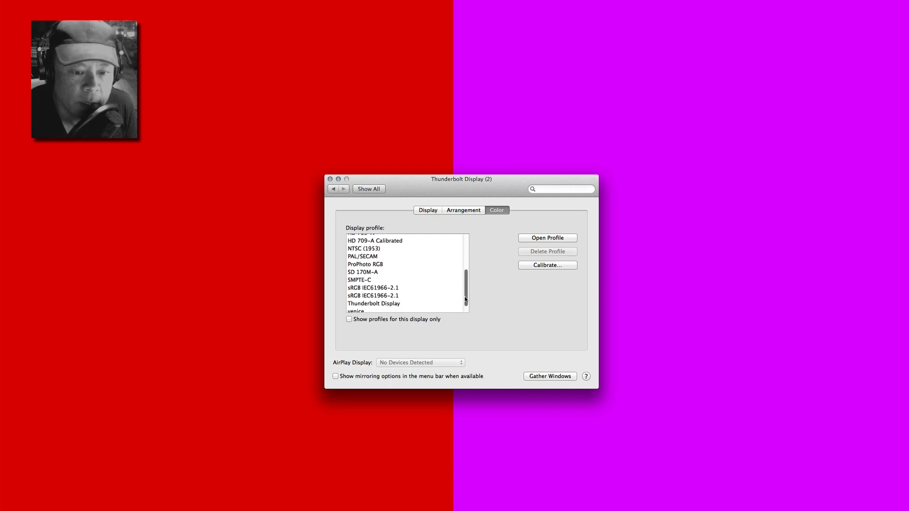
pyautogui.click(373, 282)
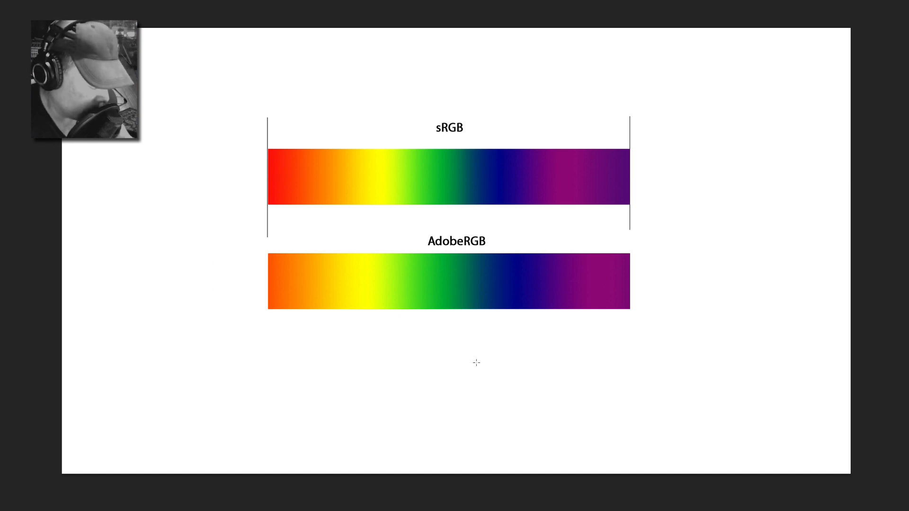
pyautogui.moveTo(477, 367)
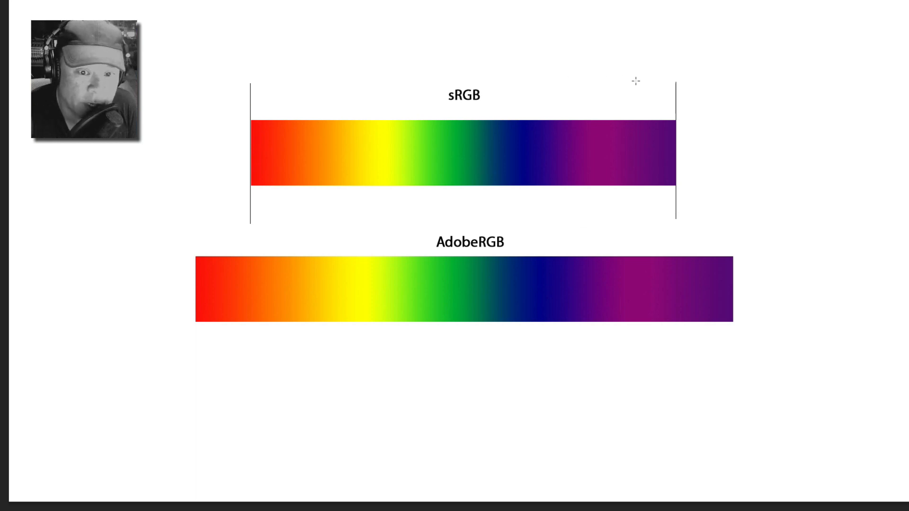
pyautogui.moveTo(433, 316)
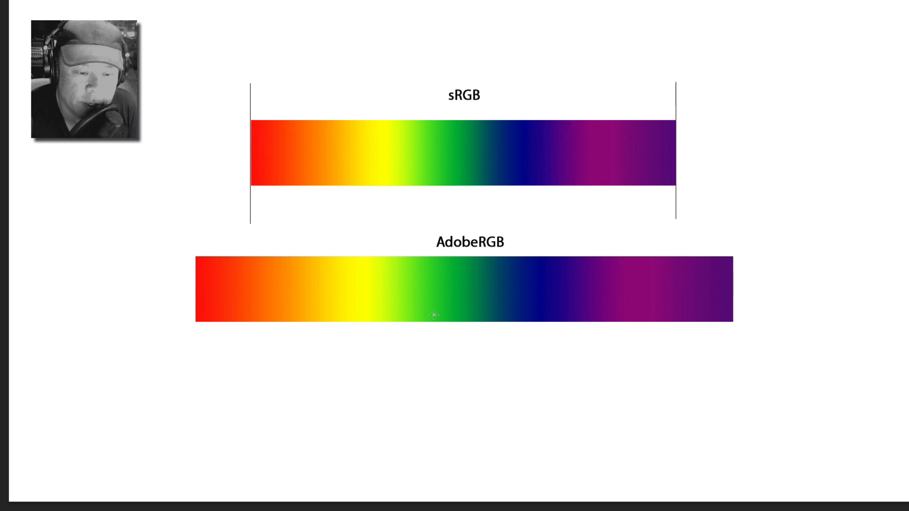
pyautogui.moveTo(604, 298)
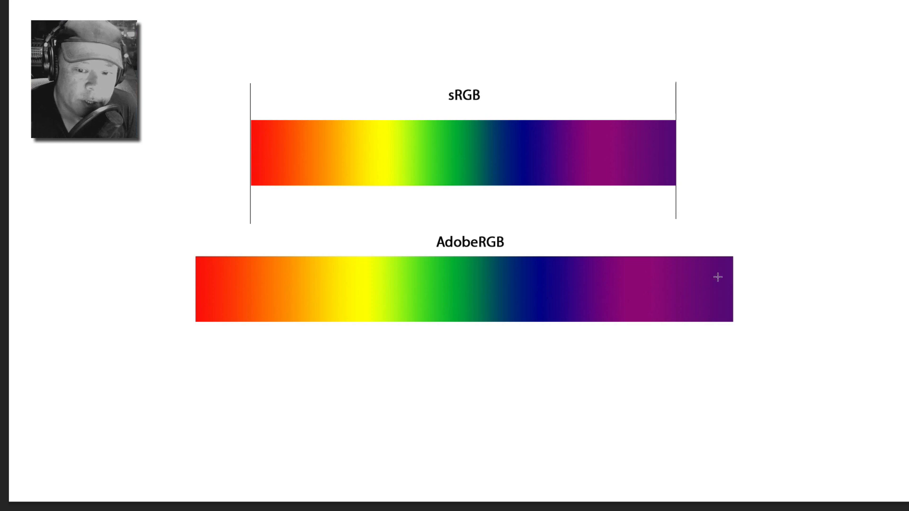
pyautogui.moveTo(108, 235)
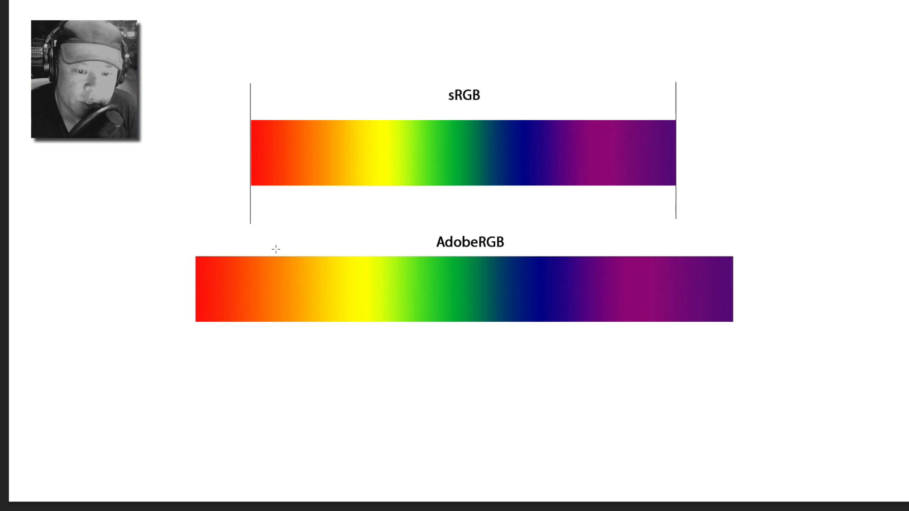
pyautogui.moveTo(253, 150)
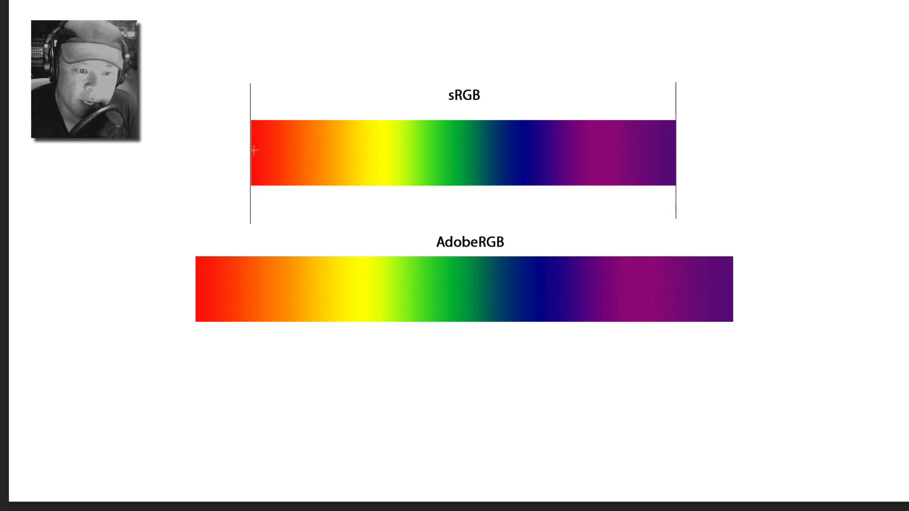
pyautogui.moveTo(686, 248)
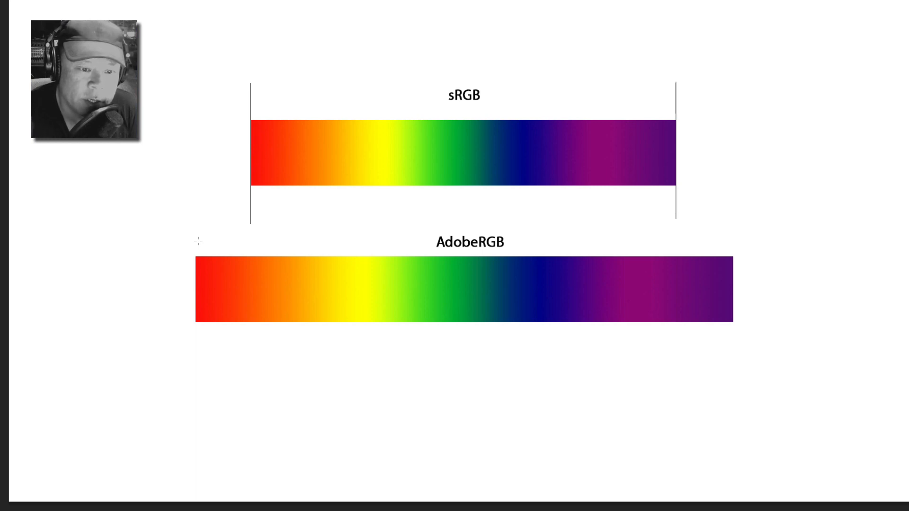
pyautogui.moveTo(823, 110)
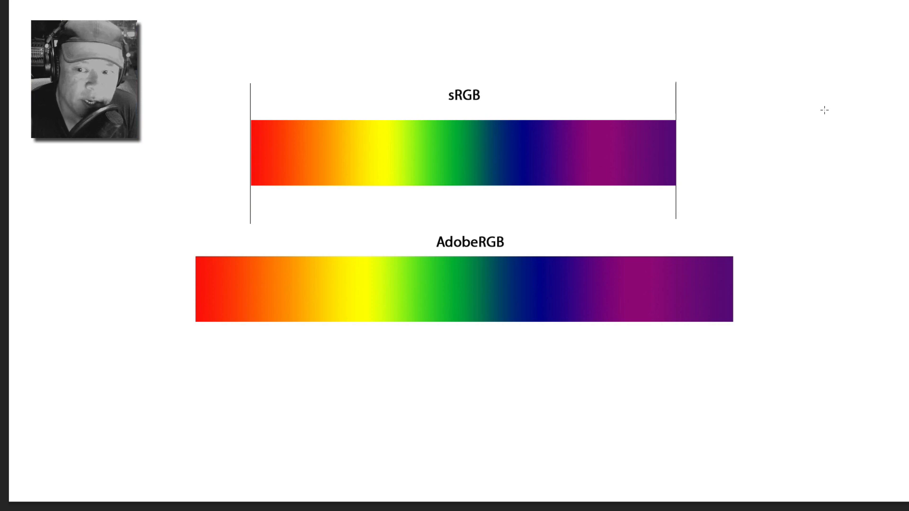
pyautogui.moveTo(525, 94)
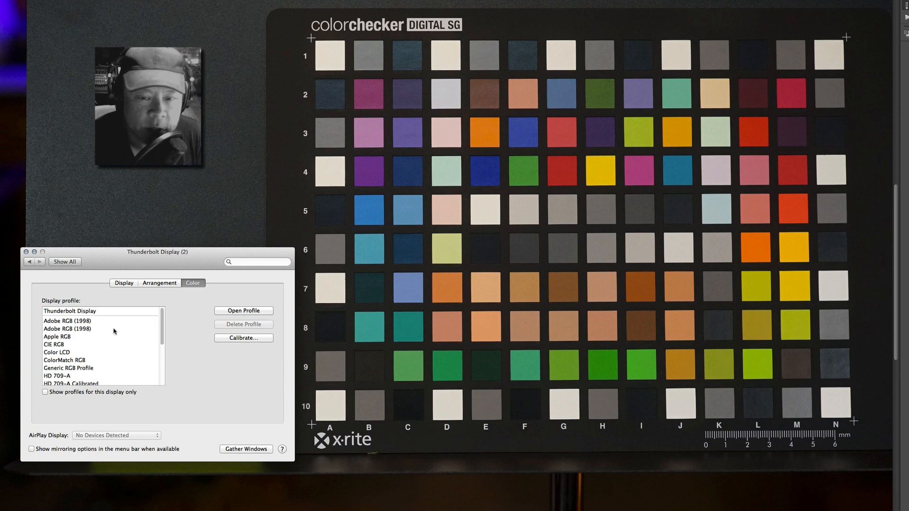
pyautogui.moveTo(115, 331)
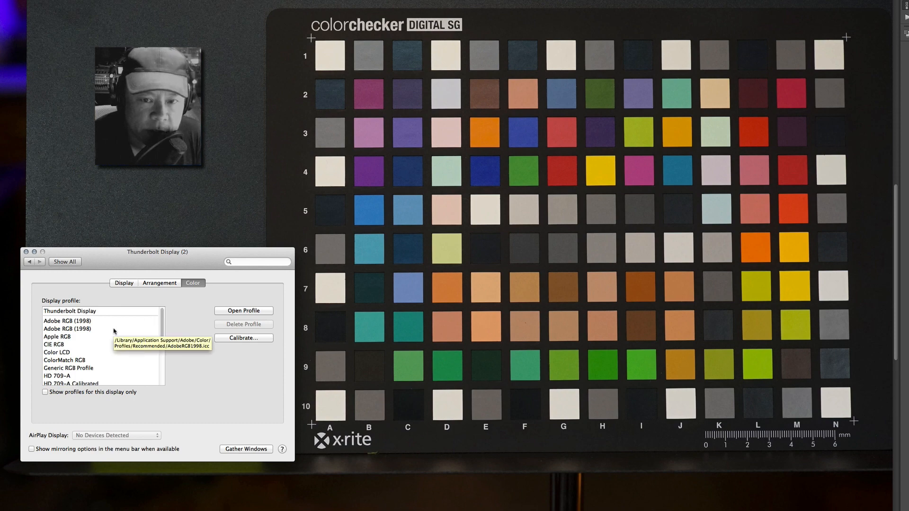
# Choose Adobe RGB (1998) as the display profile and scroll through the profile list
pyautogui.click(67, 329)
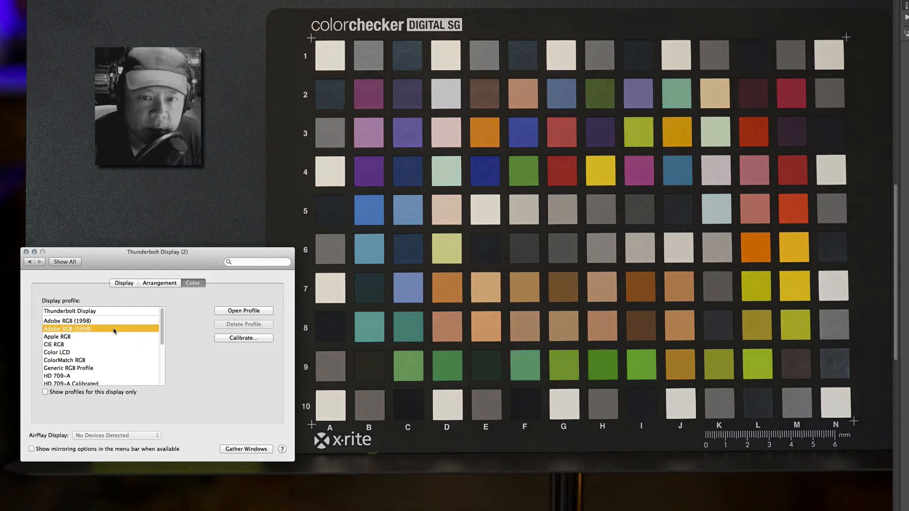
pyautogui.scroll(-3)
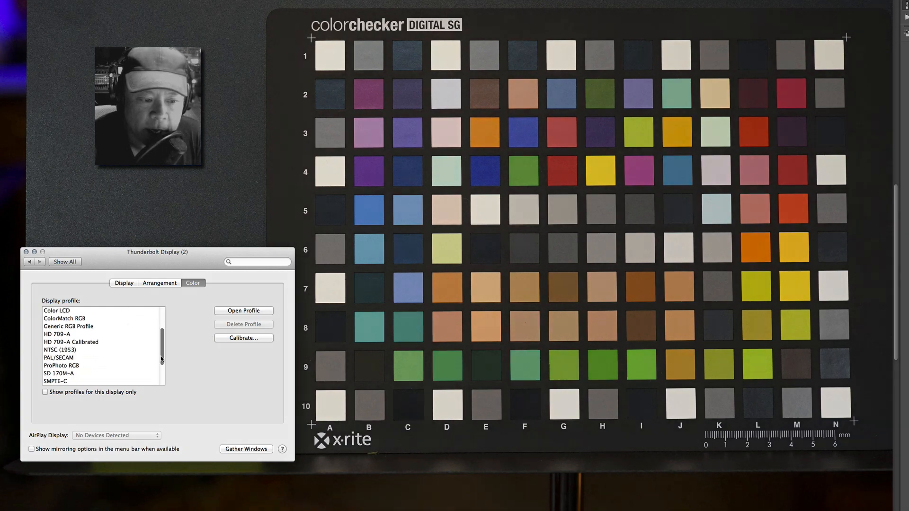